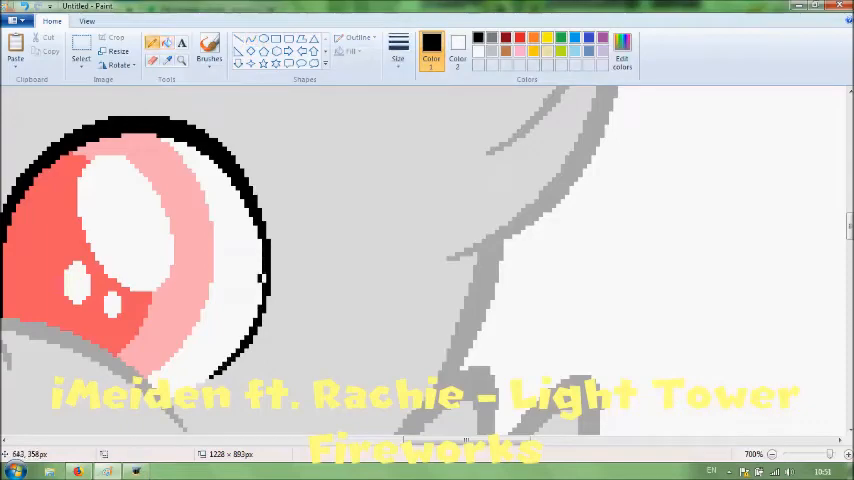
# - Color the left pony's body purple with the Fill tool, scrolling to reach the mane and bow area
pyautogui.scroll(-3)
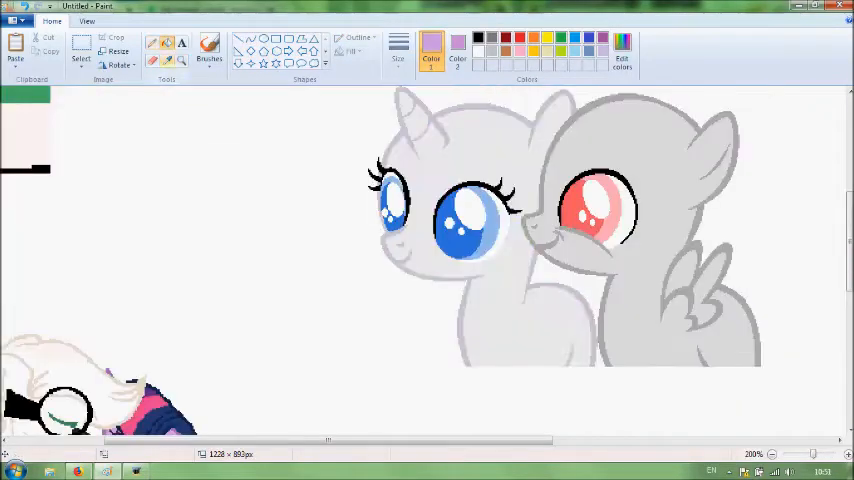
pyautogui.click(820, 452)
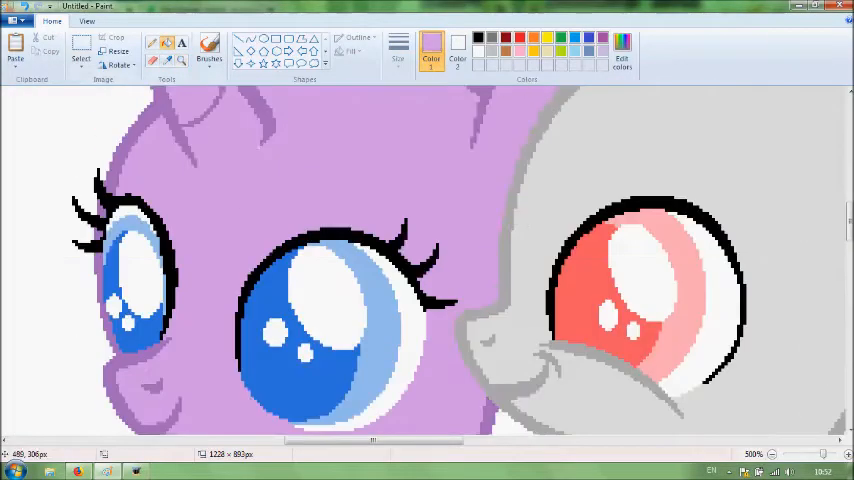
pyautogui.hscroll(3)
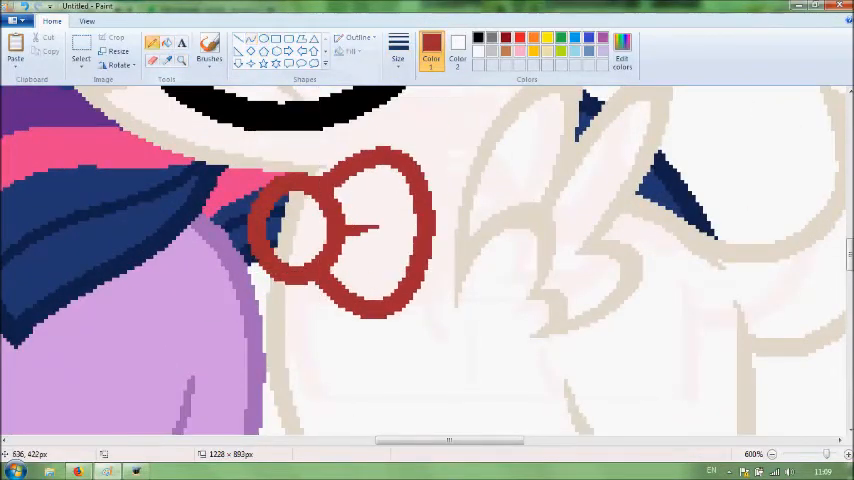
# - Shade the bow's left edge with a darker red using the Pencil
pyautogui.click(772, 454)
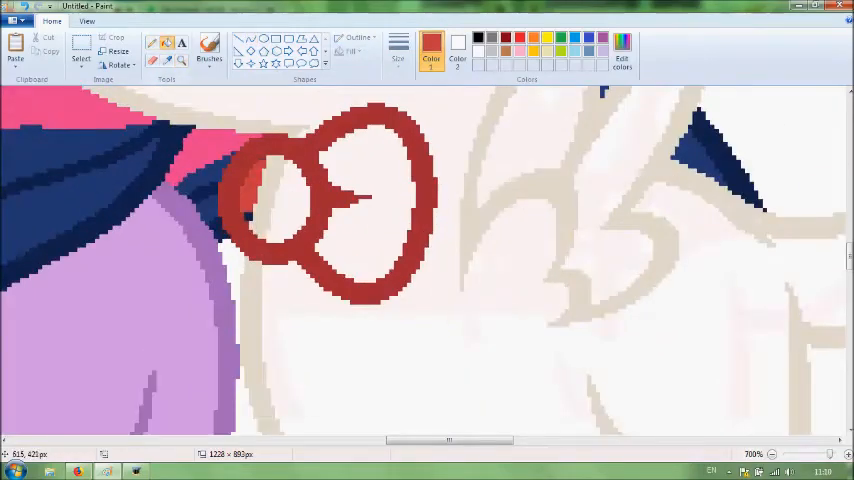